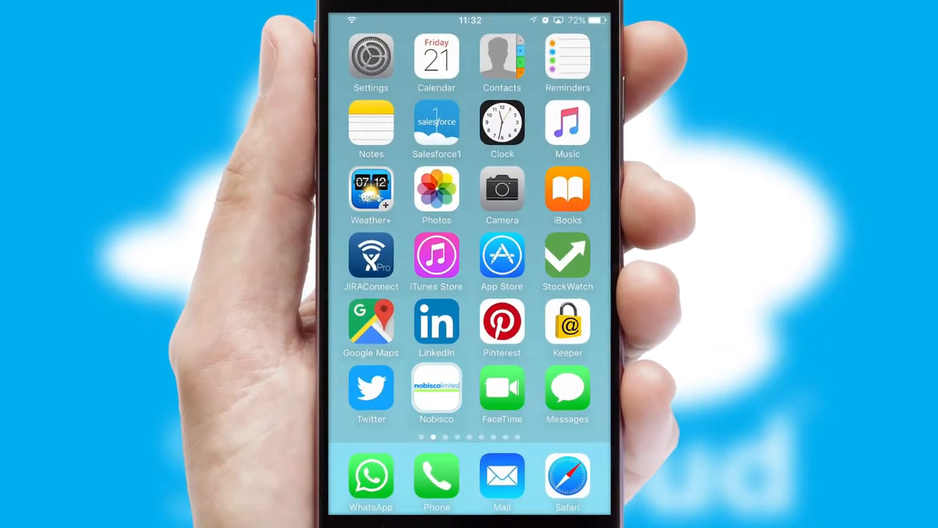
# - Launch the Nobisco Limited app and sign in with the remembered account details
pyautogui.click(437, 393)
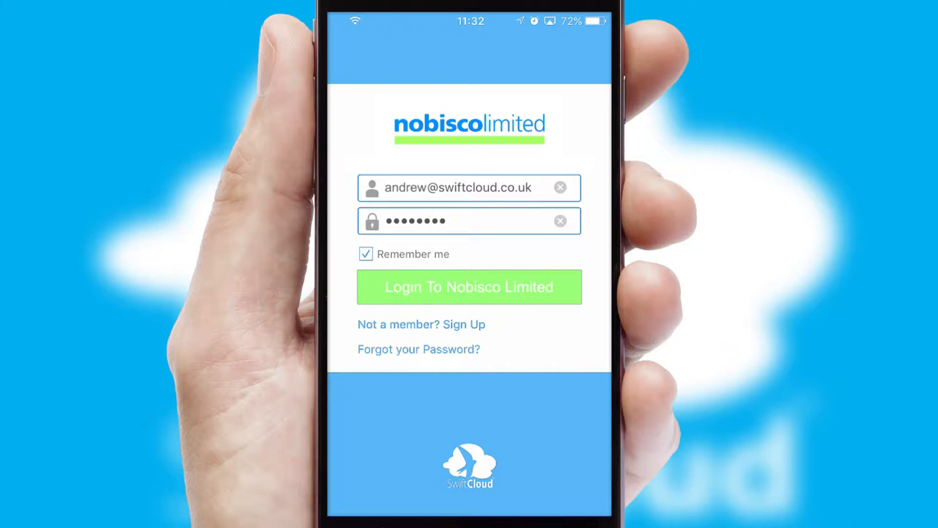
pyautogui.click(469, 286)
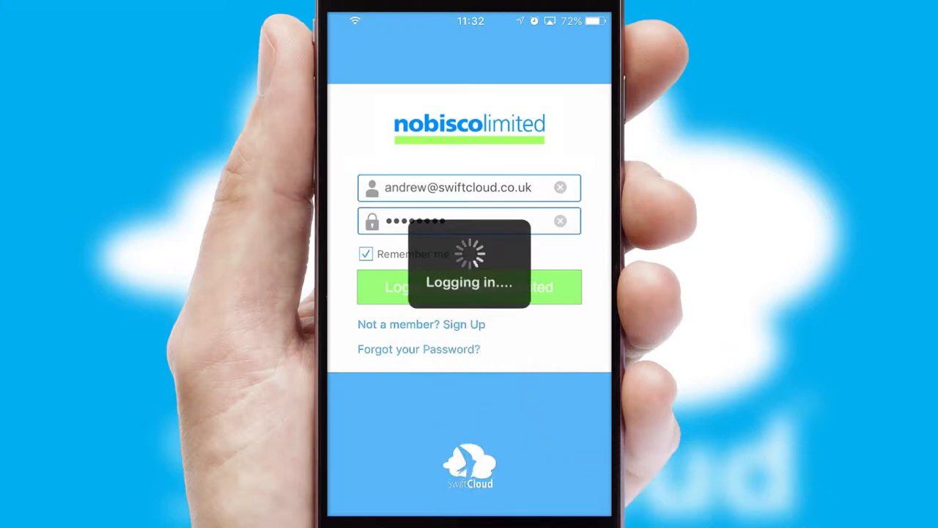
# - Browse the catalogue by category to list JC Trading products with codes, stock and prices
pyautogui.click(469, 286)
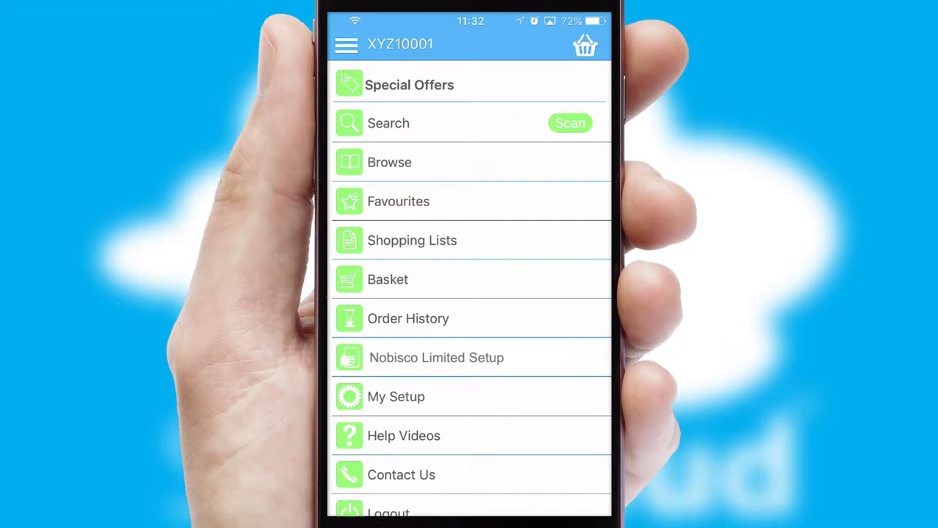
pyautogui.click(390, 162)
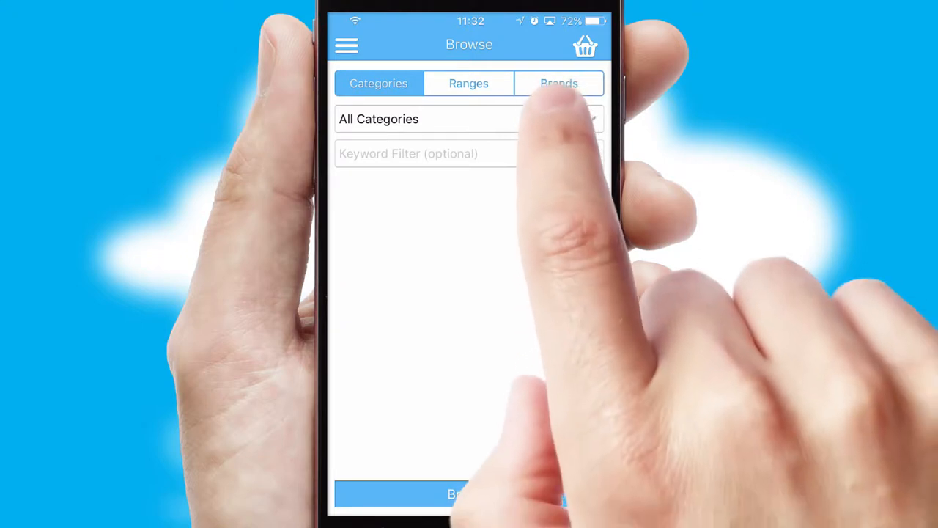
pyautogui.click(469, 118)
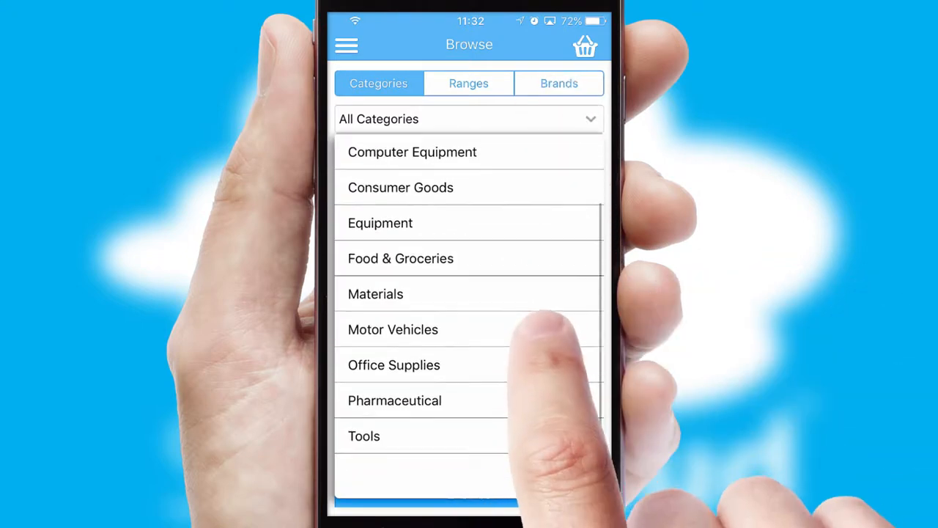
pyautogui.scroll(-3)
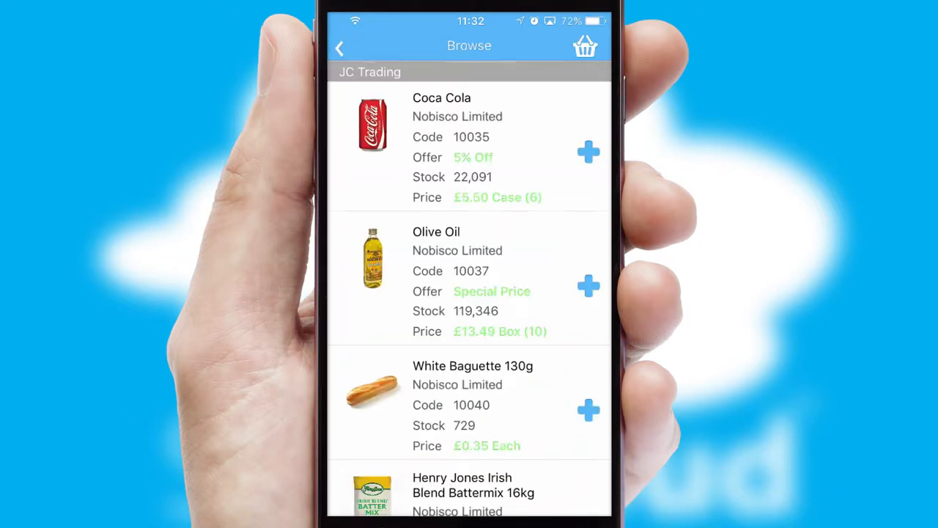
# - Add Coca Cola by the case and Side Of Beef to the basket with confirmed quantities
pyautogui.scroll(-3)
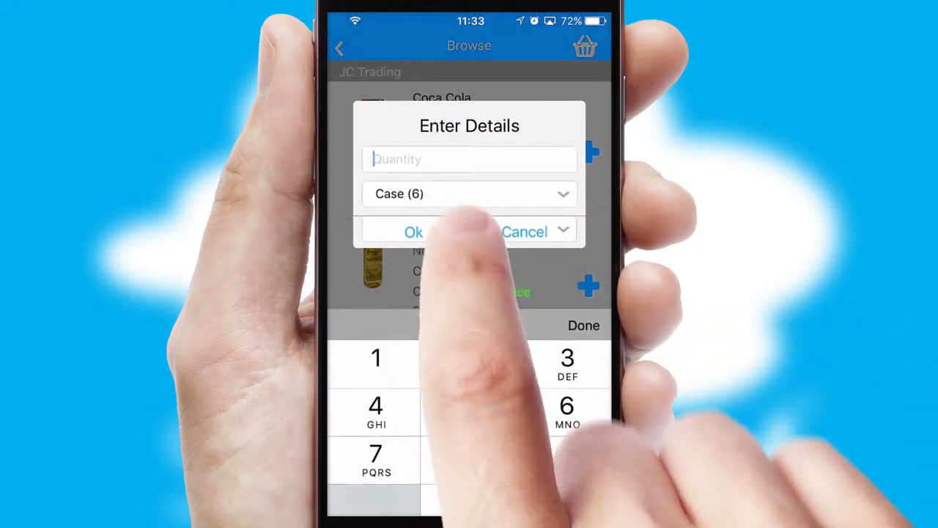
pyautogui.click(413, 231)
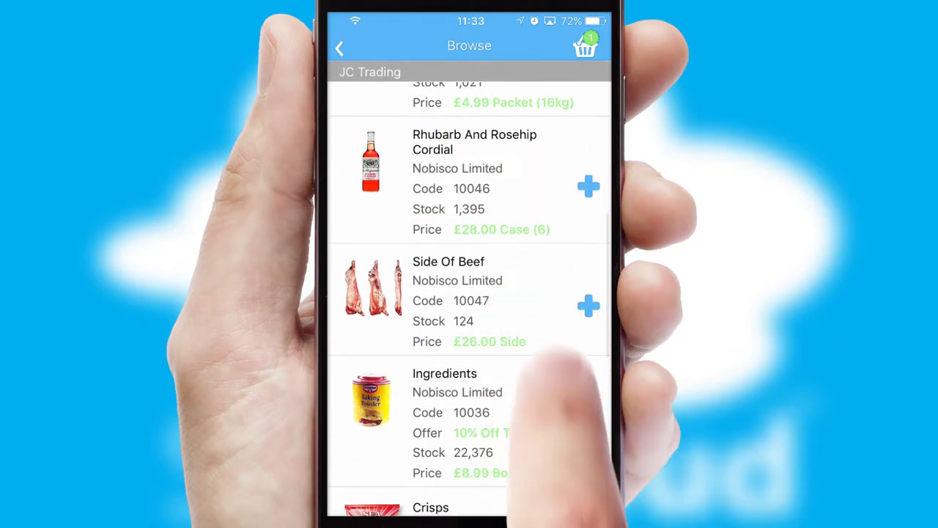
pyautogui.click(589, 306)
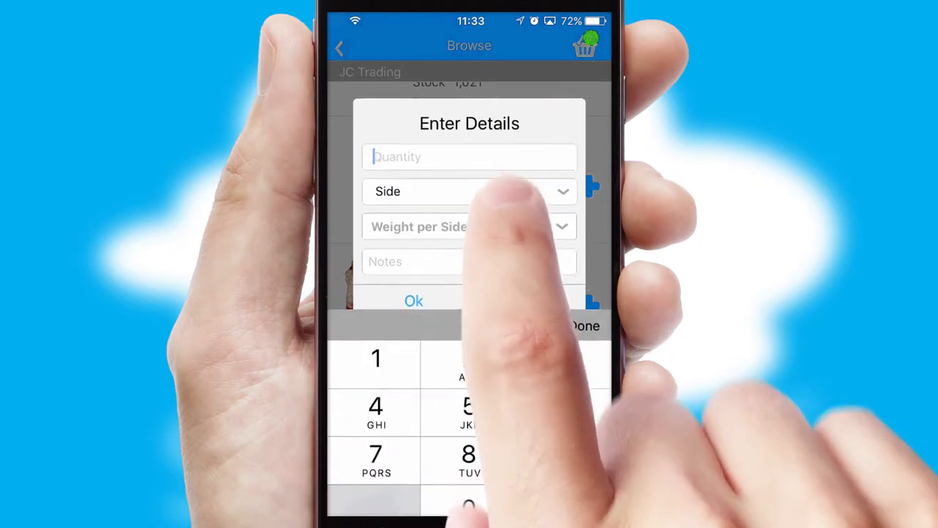
pyautogui.click(469, 226)
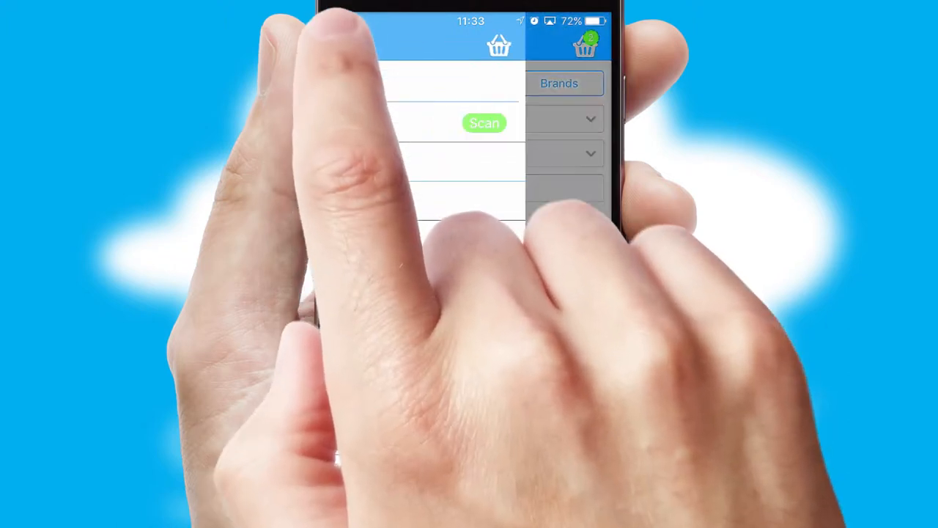
# - Find Olive Oil via search/barcode, view its product documents and add one box to the basket
pyautogui.click(346, 44)
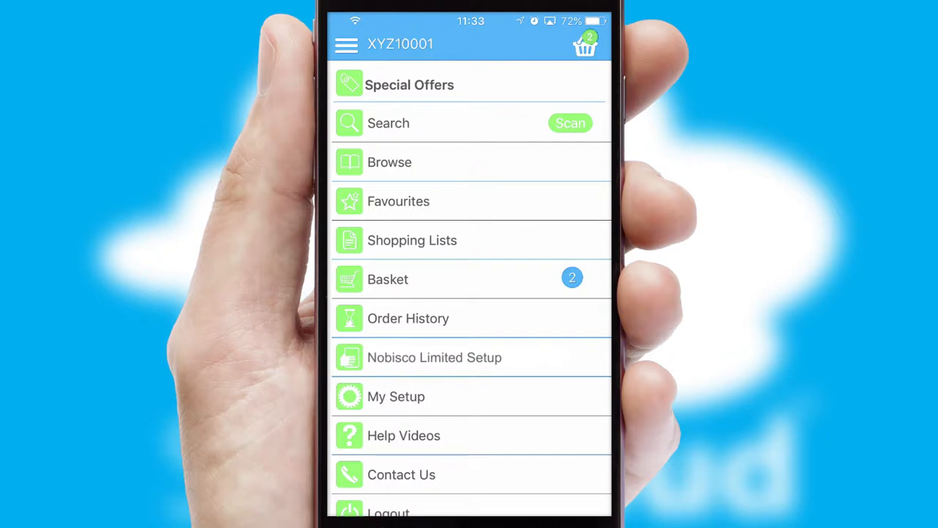
pyautogui.click(389, 123)
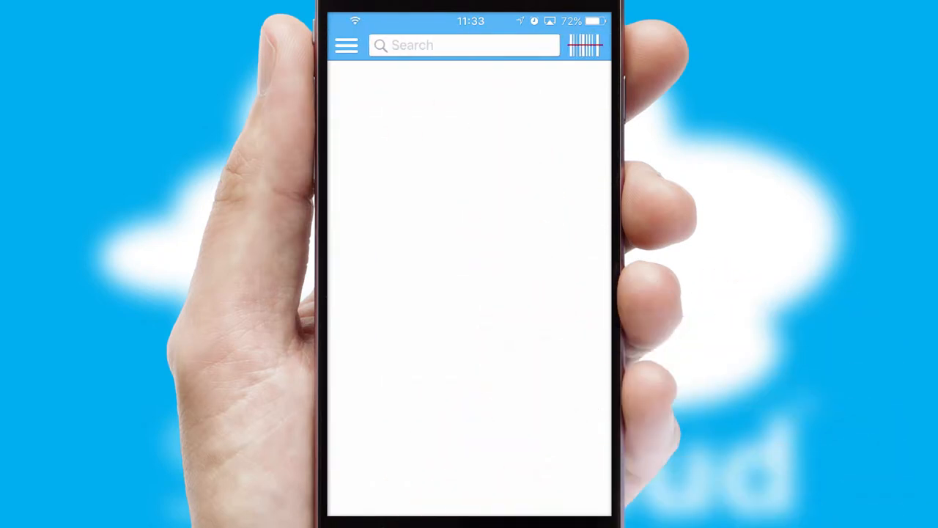
pyautogui.click(585, 44)
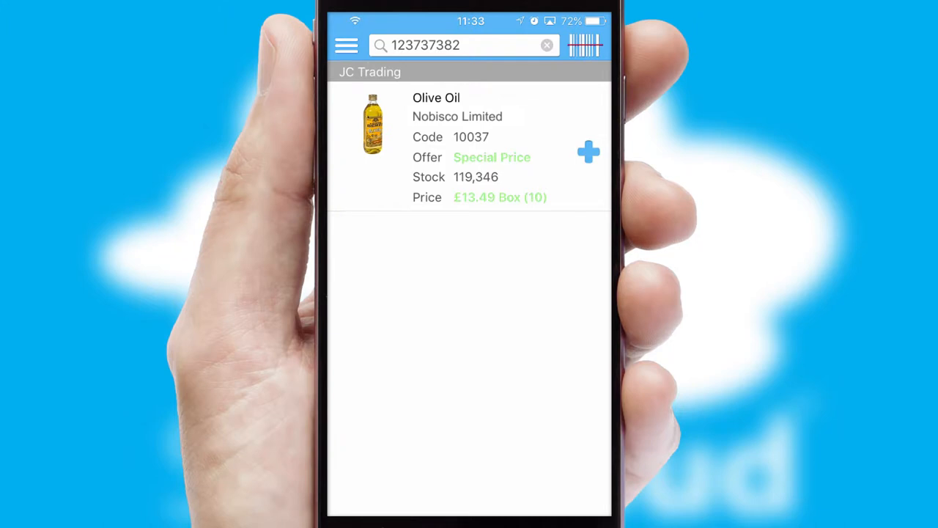
pyautogui.click(589, 153)
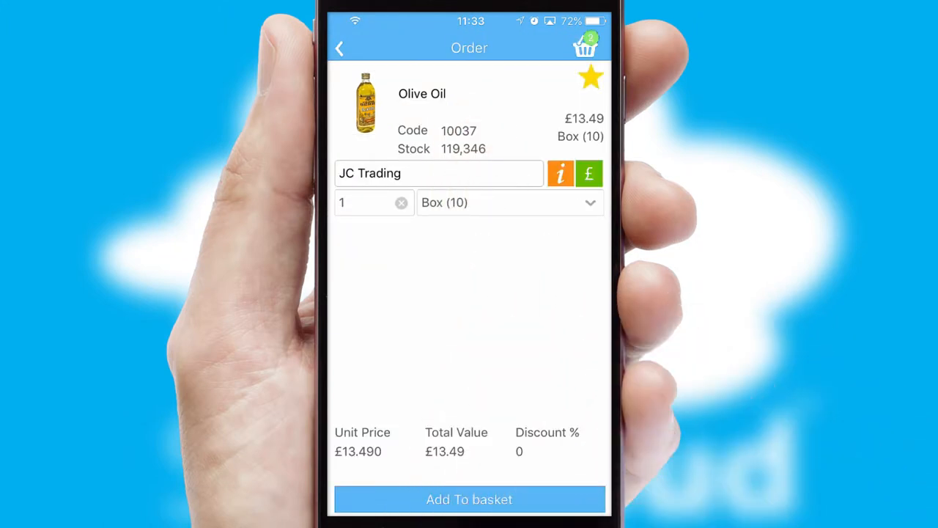
pyautogui.click(560, 173)
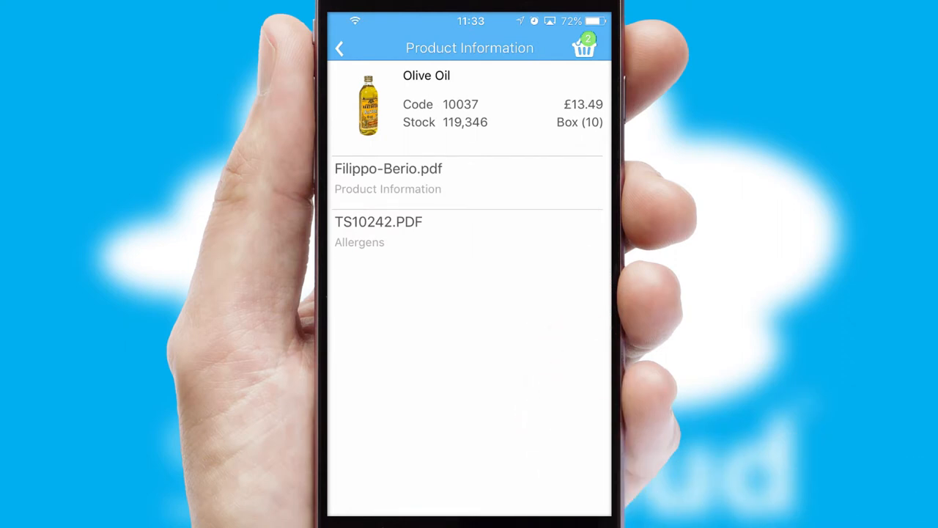
pyautogui.click(389, 179)
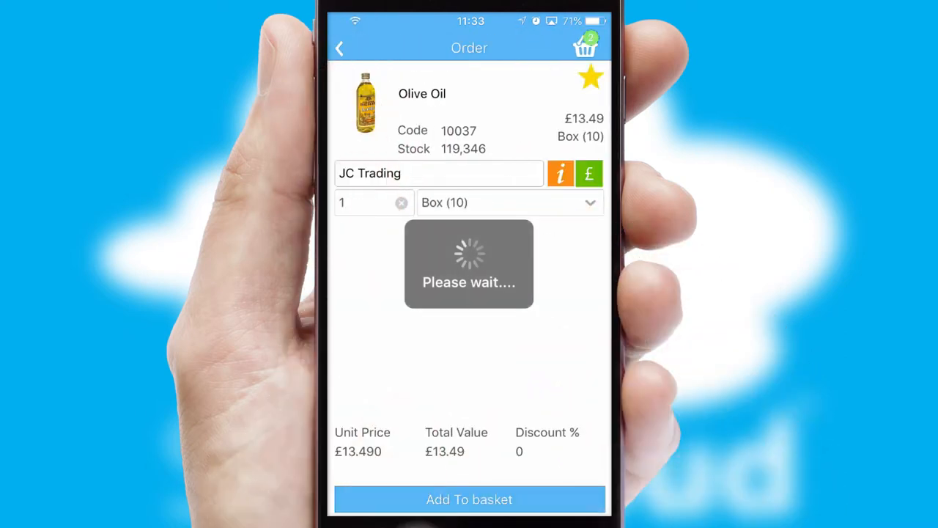
pyautogui.click(469, 498)
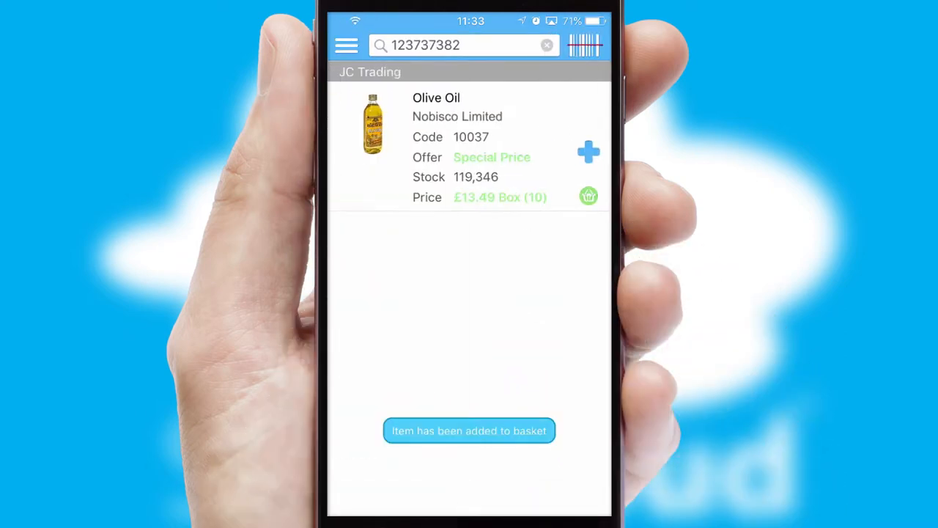
# - Search the catalogue for 'a', scroll the results and return to the section menu
pyautogui.click(461, 44)
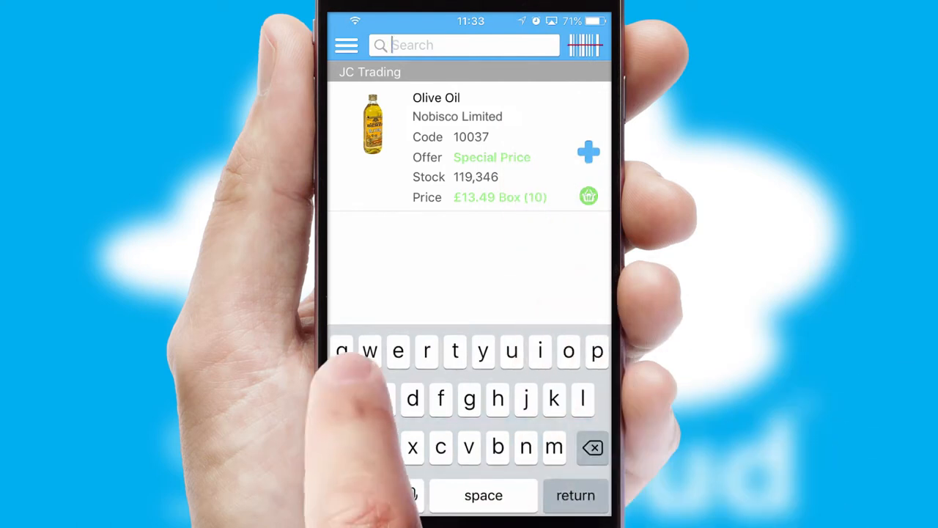
pyautogui.write('a')
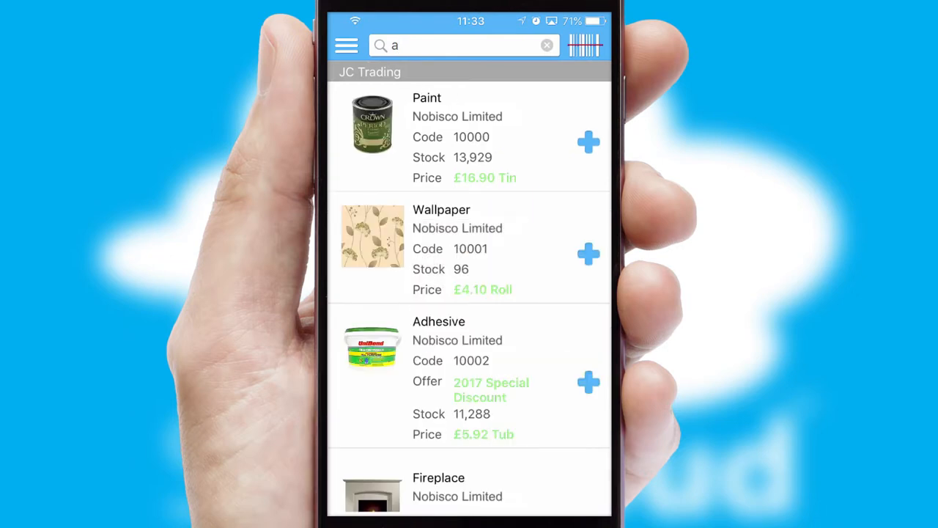
pyautogui.scroll(-3)
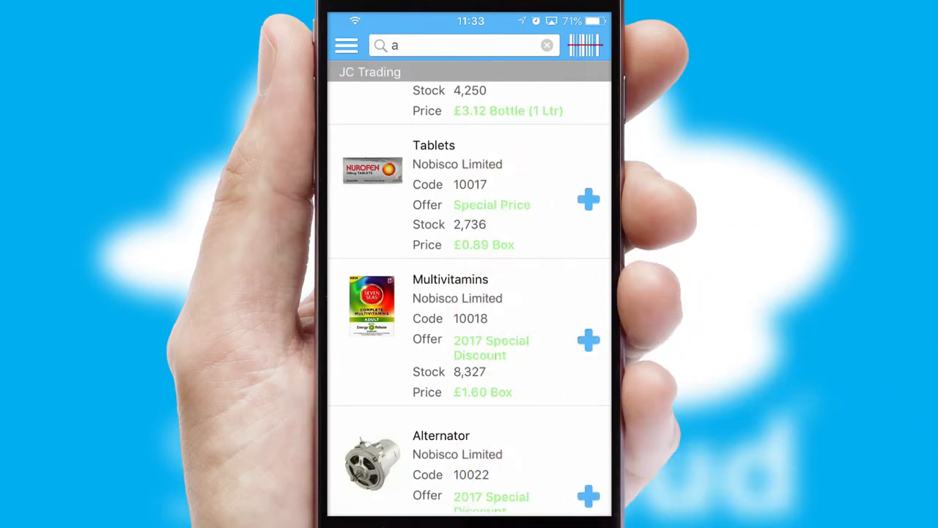
pyautogui.click(346, 44)
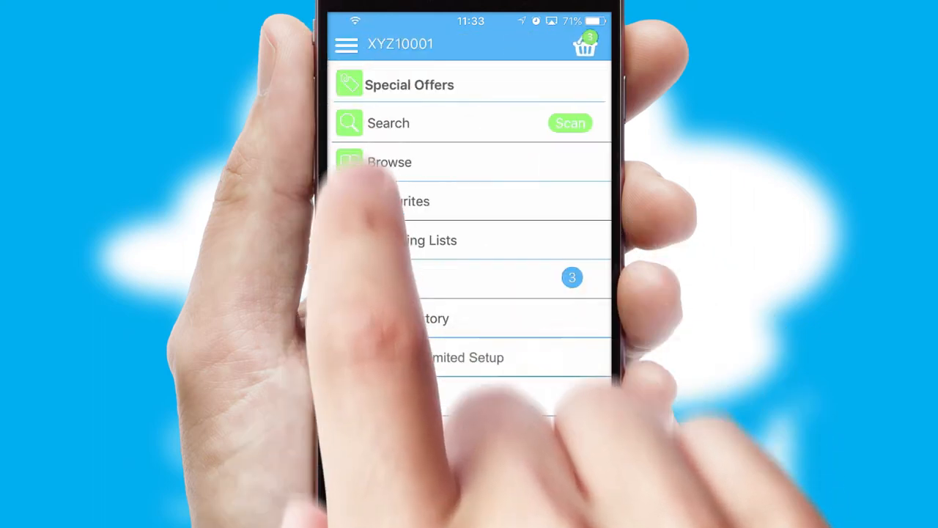
# - View Favourites, then browse Nobisco Limited's 38 Special Offers products
pyautogui.click(411, 201)
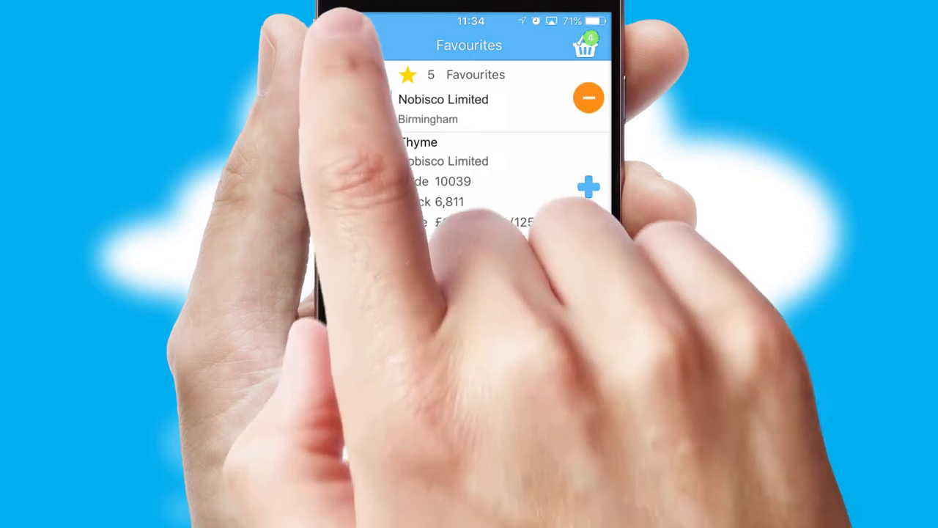
pyautogui.click(346, 44)
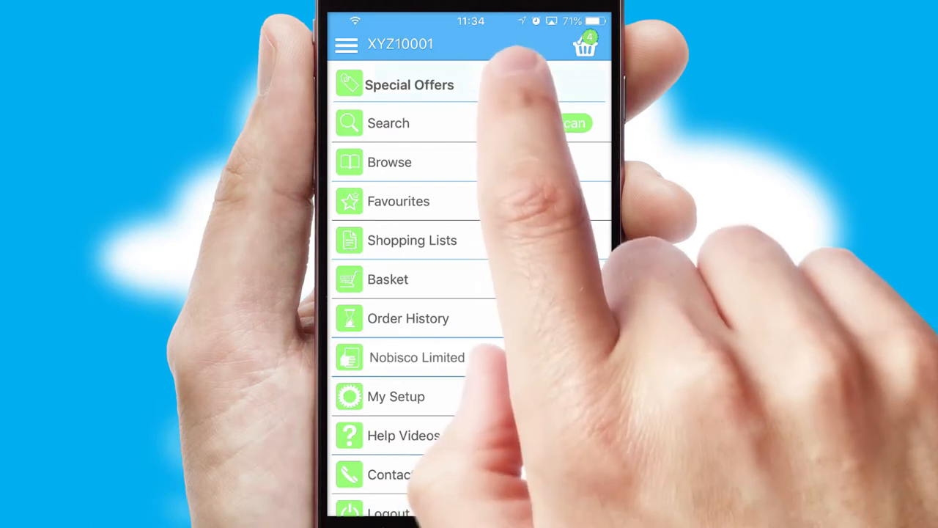
pyautogui.click(409, 84)
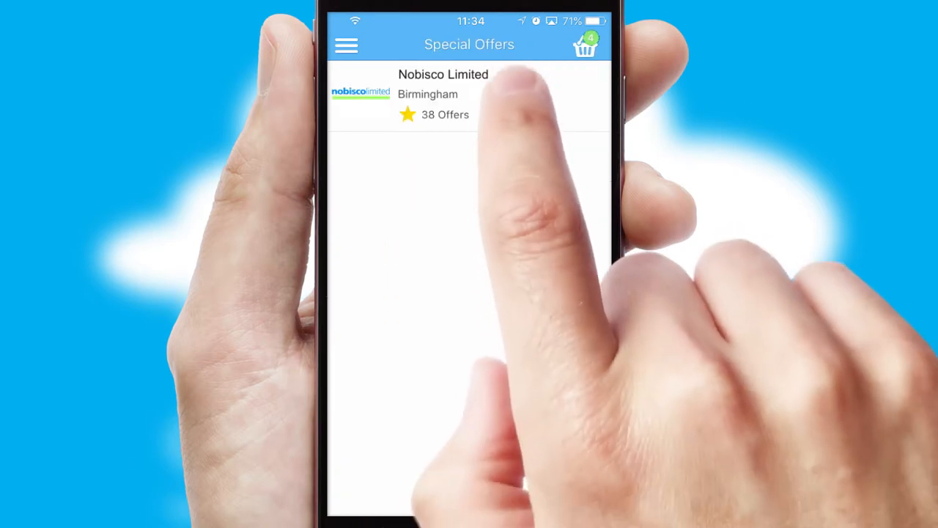
pyautogui.click(443, 94)
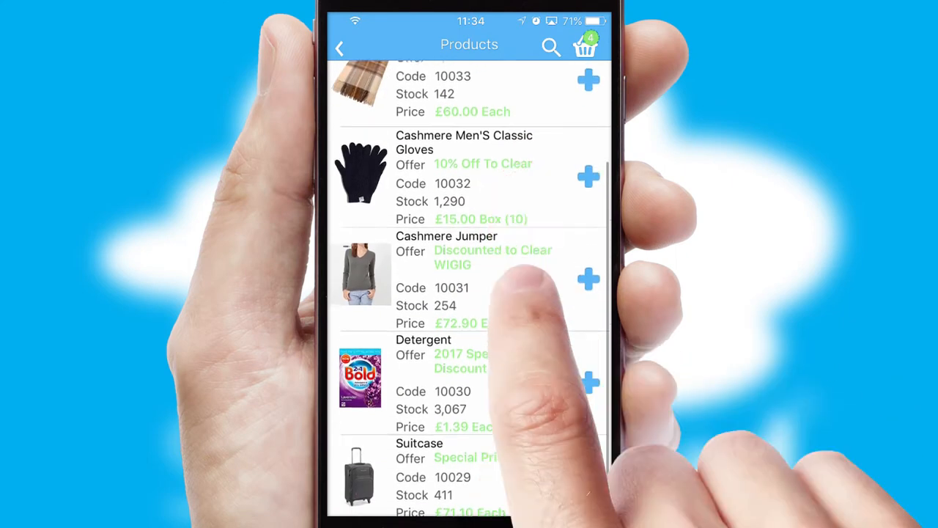
pyautogui.scroll(-3)
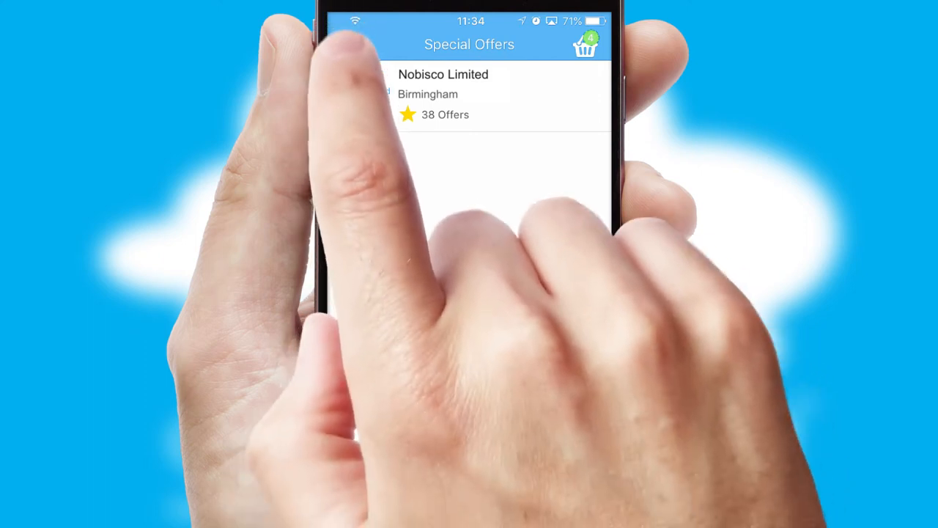
# - Add the Regular Drinks Order shopping list to the basket and proceed to the £135.75 checkout
pyautogui.click(346, 44)
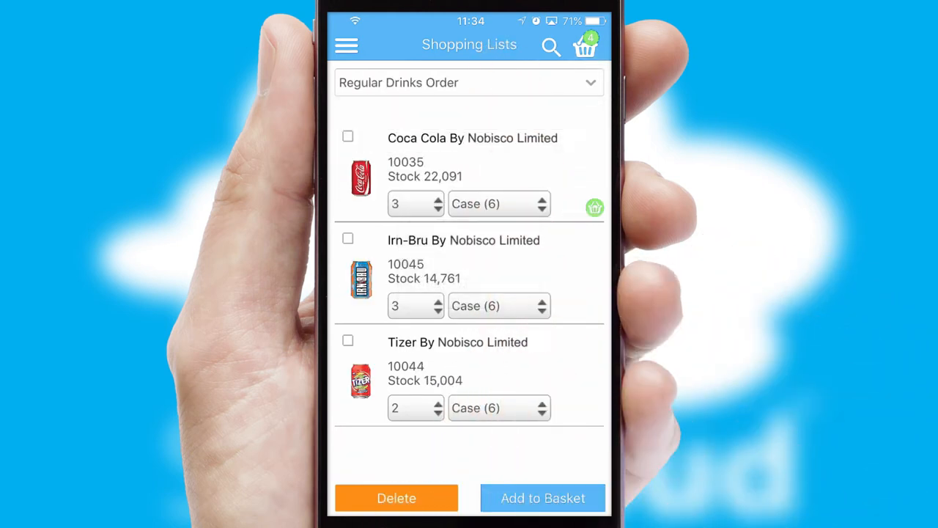
pyautogui.click(348, 340)
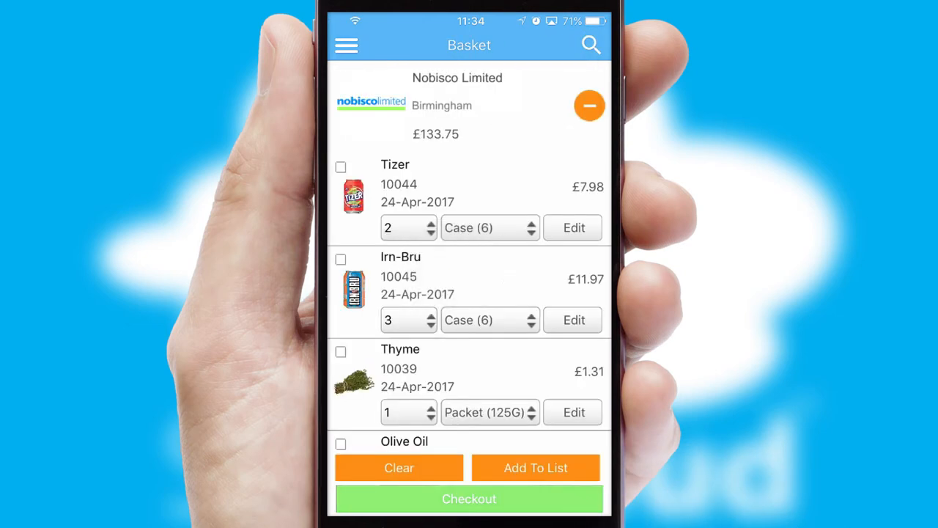
pyautogui.scroll(-3)
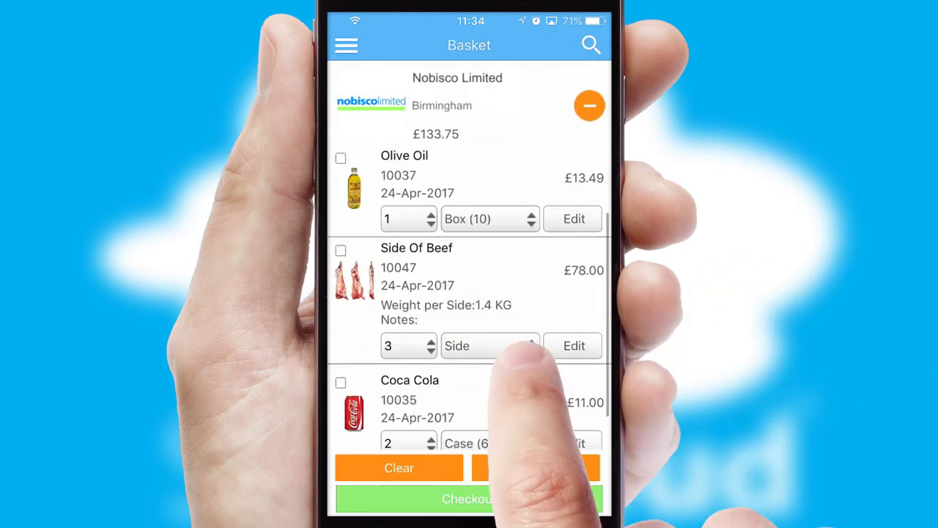
pyautogui.click(469, 498)
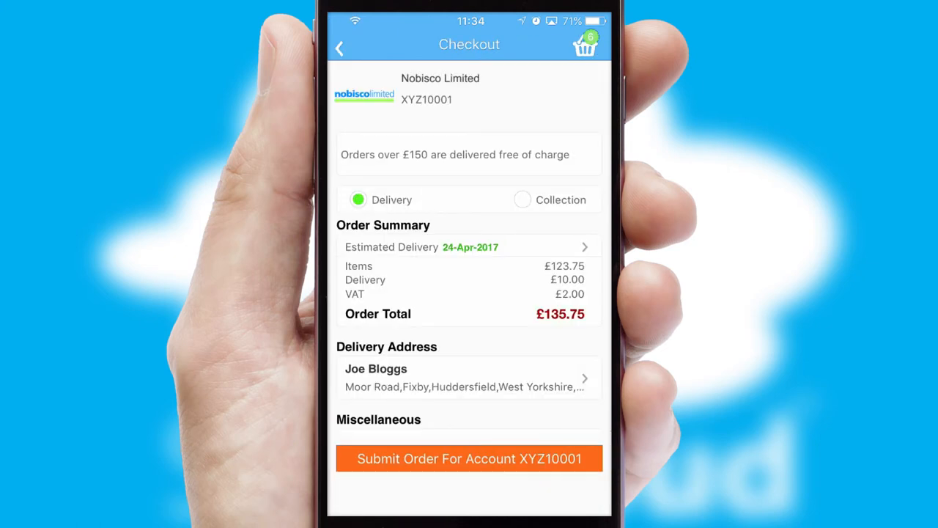
# - Submit the order as number 118881 and view it in Order History at £133.75
pyautogui.scroll(-3)
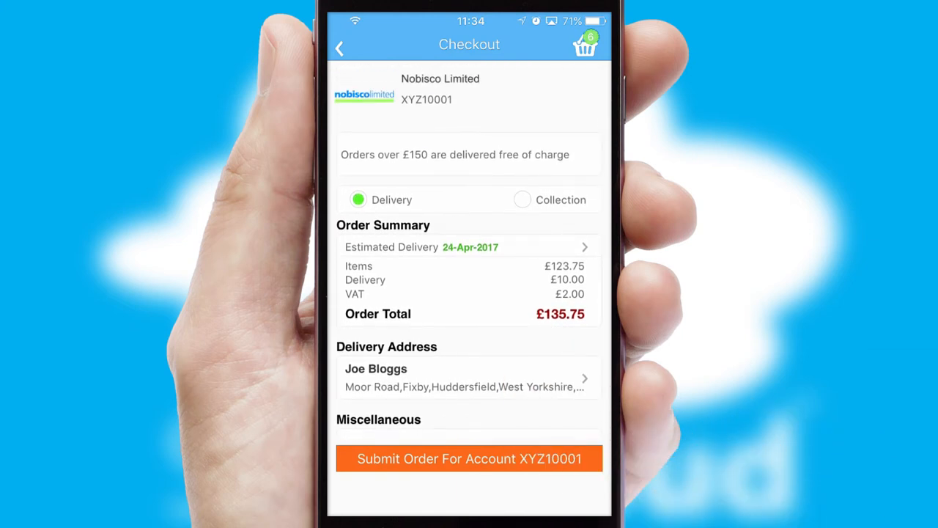
pyautogui.click(469, 458)
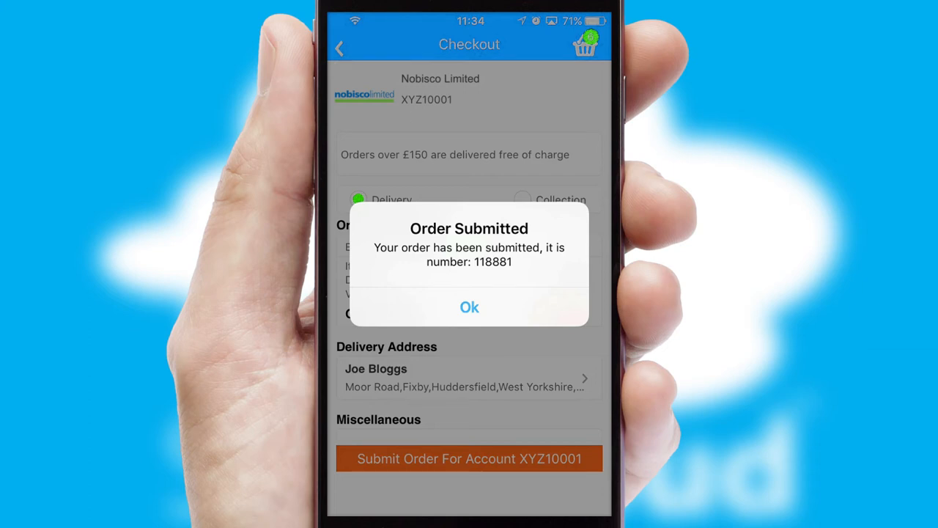
pyautogui.click(470, 306)
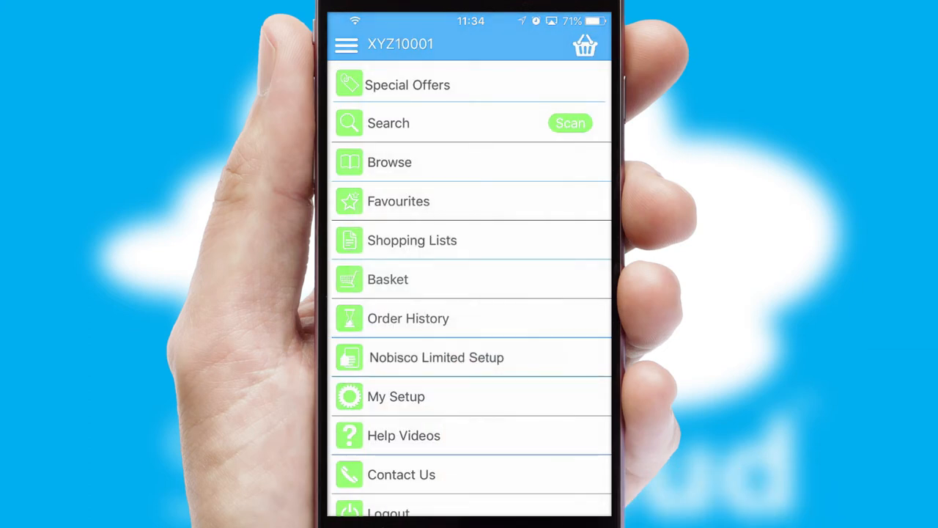
pyautogui.scroll(-3)
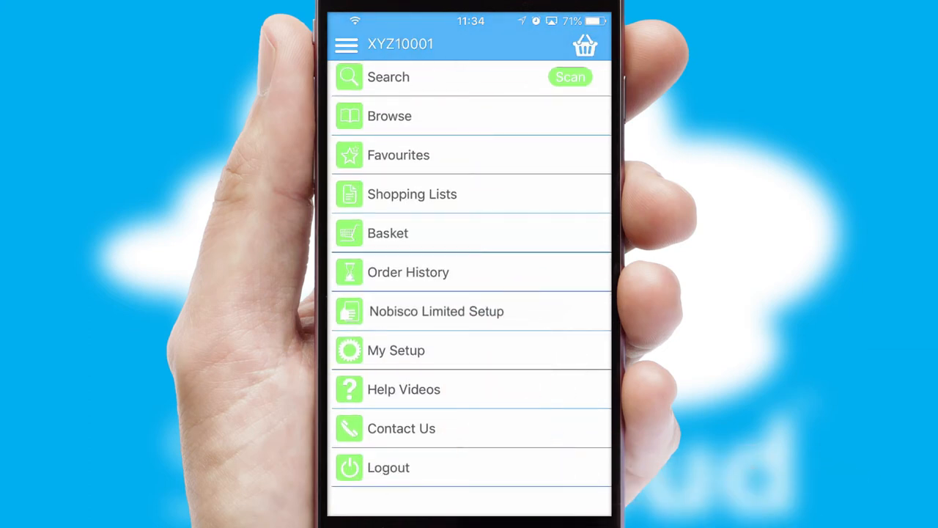
pyautogui.click(407, 272)
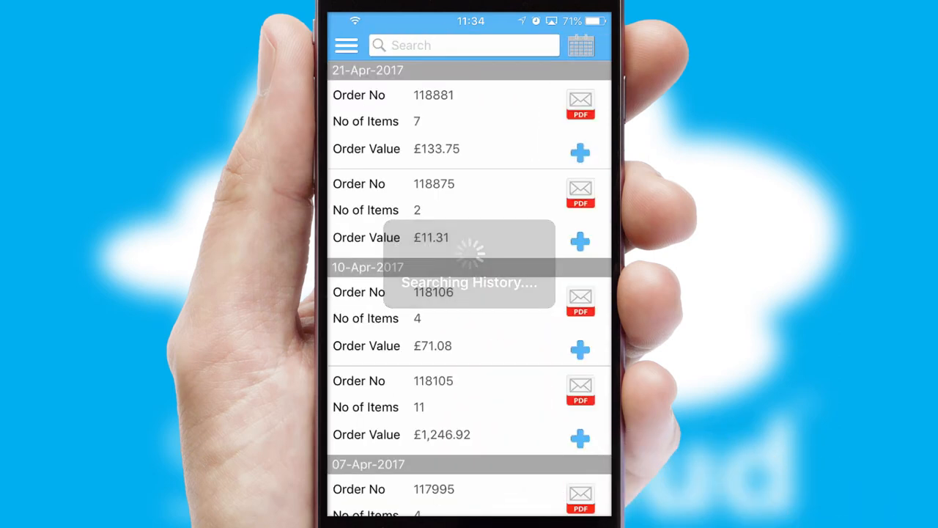